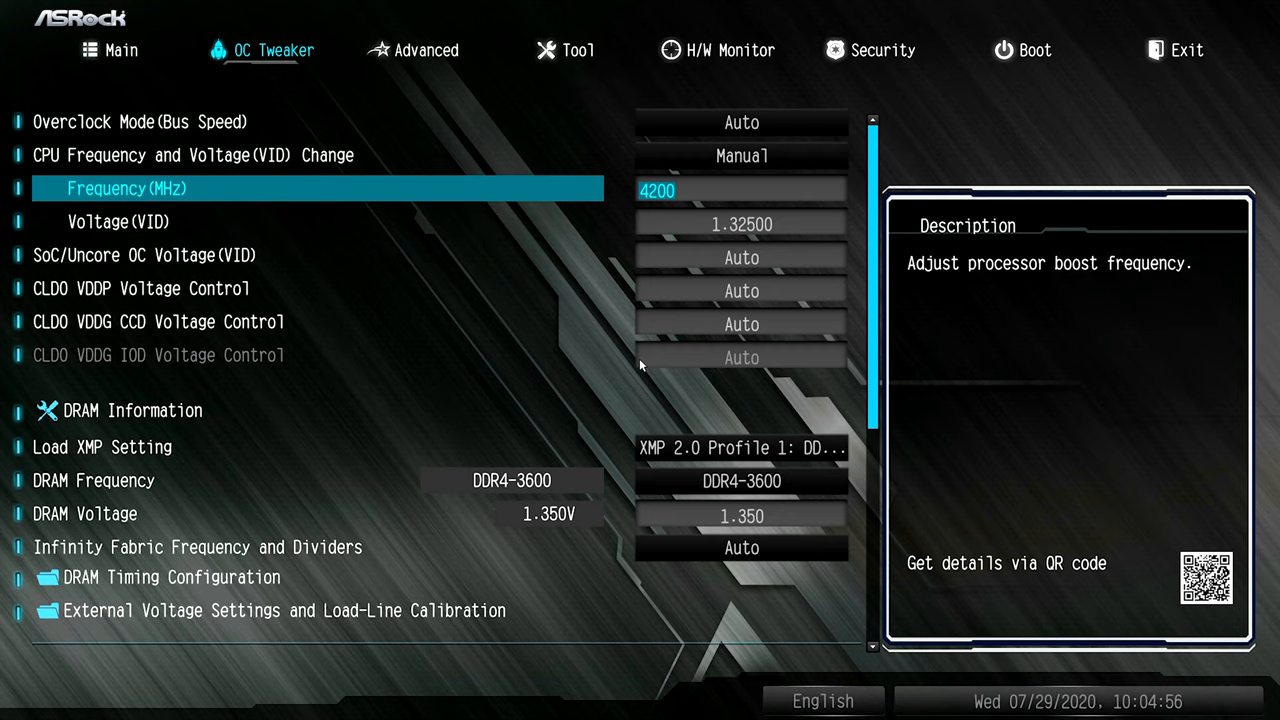
pyautogui.write('43')
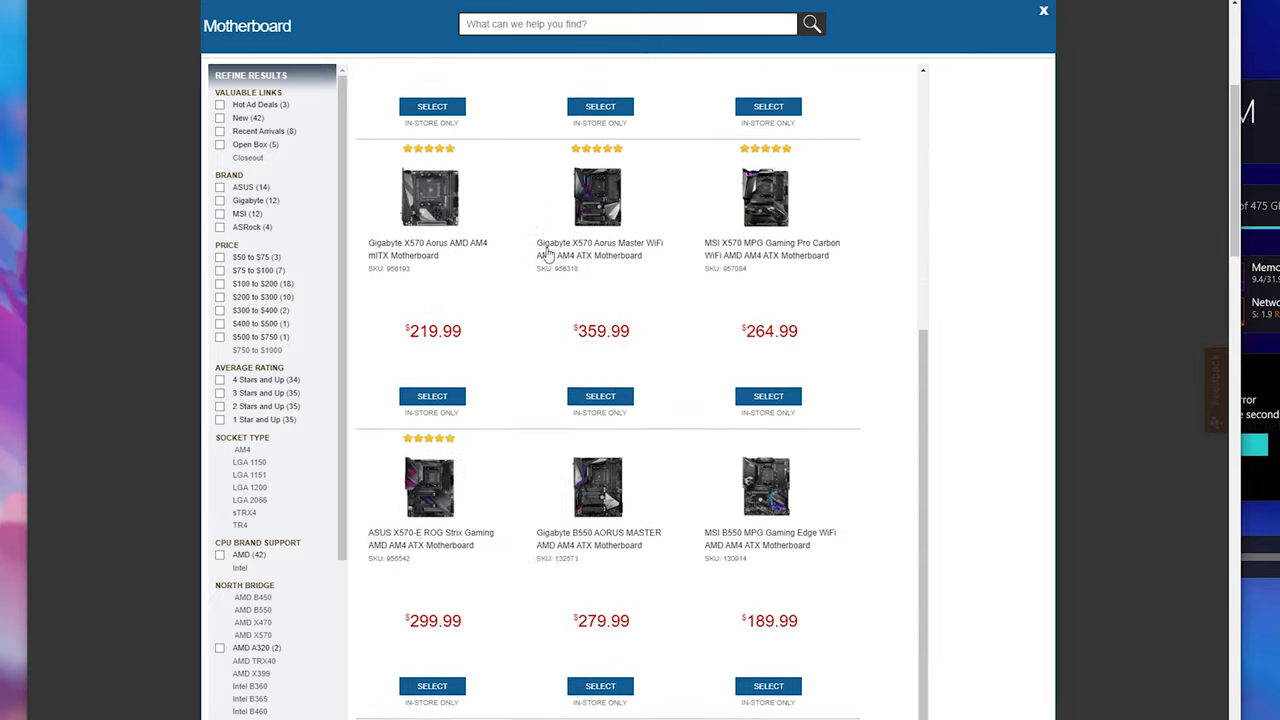
pyautogui.scroll(-3)
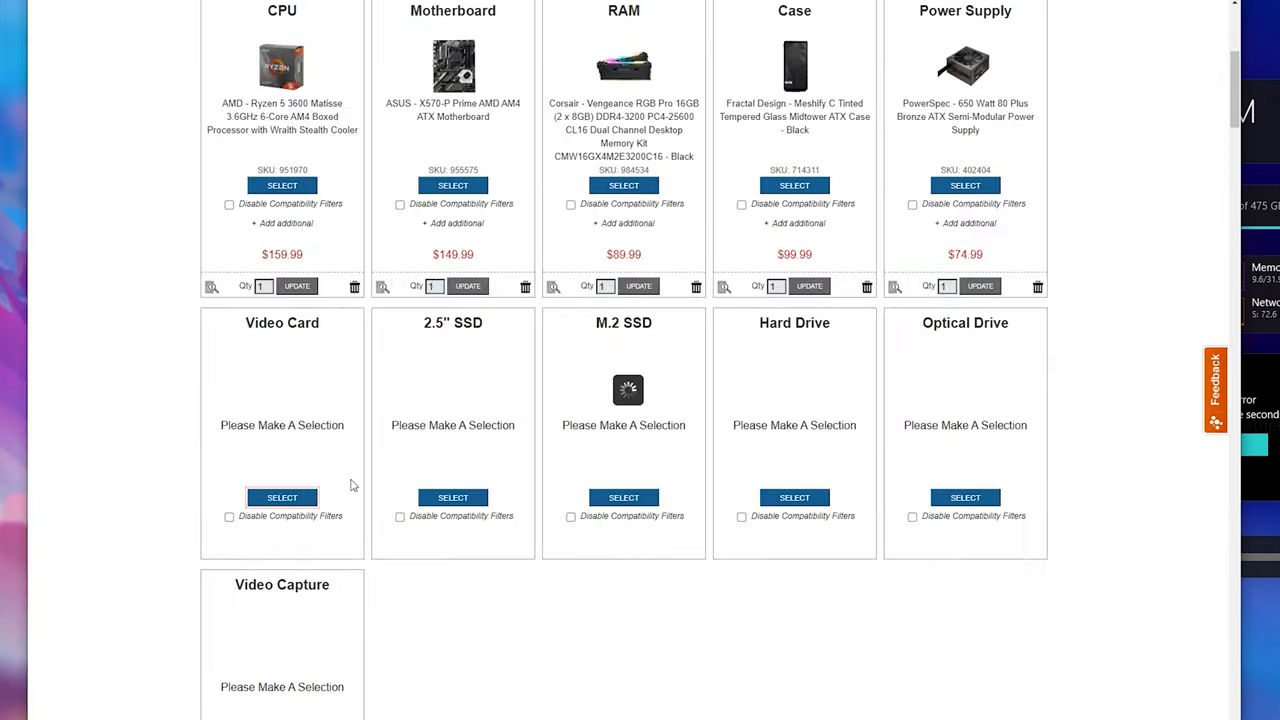
pyautogui.scroll(3)
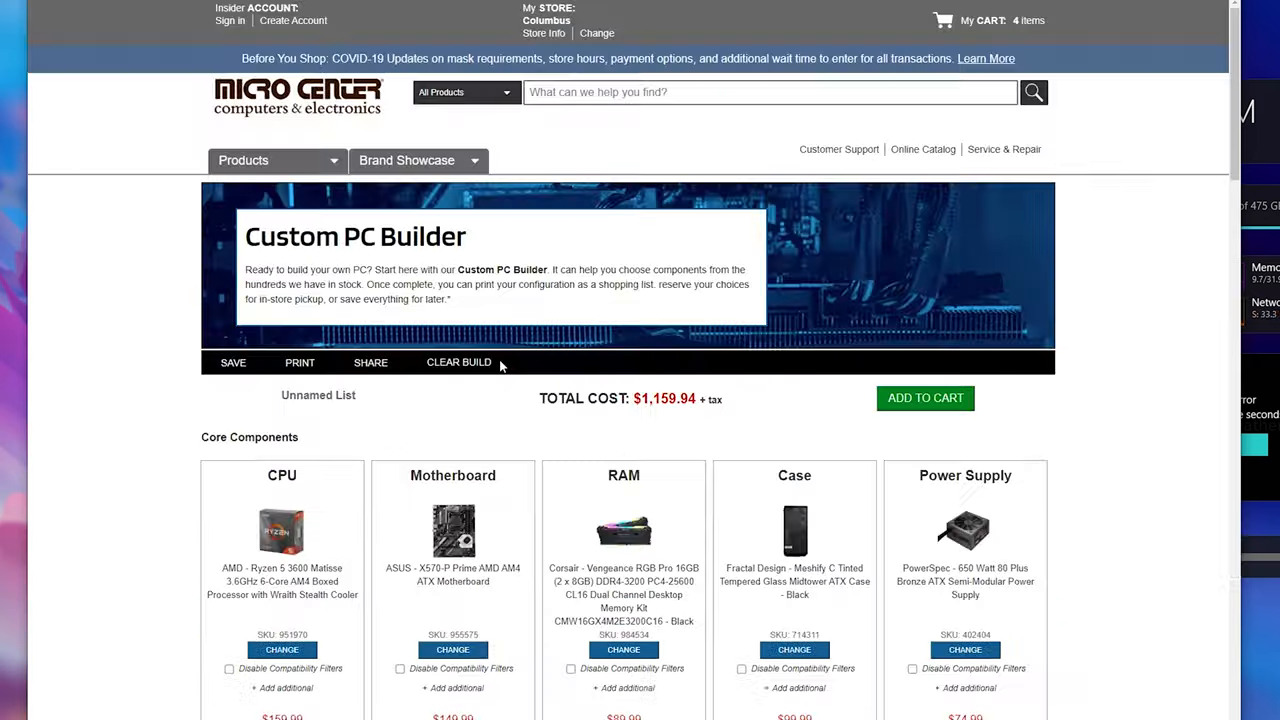